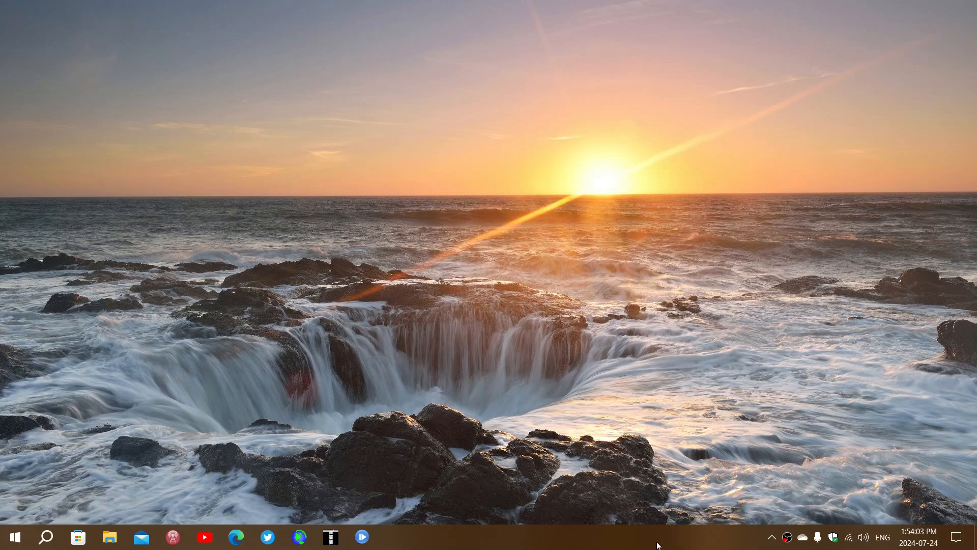
pyautogui.moveTo(517, 441)
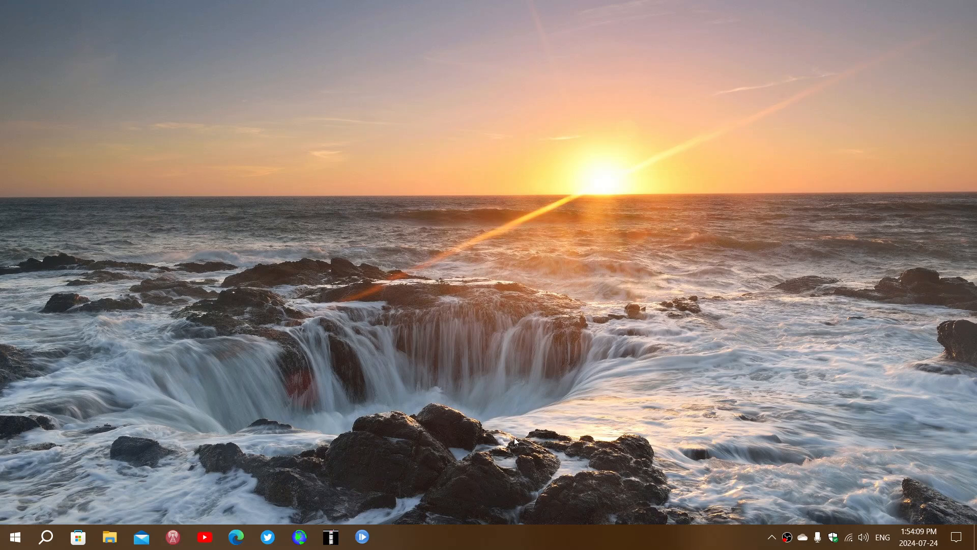
pyautogui.moveTo(15, 536)
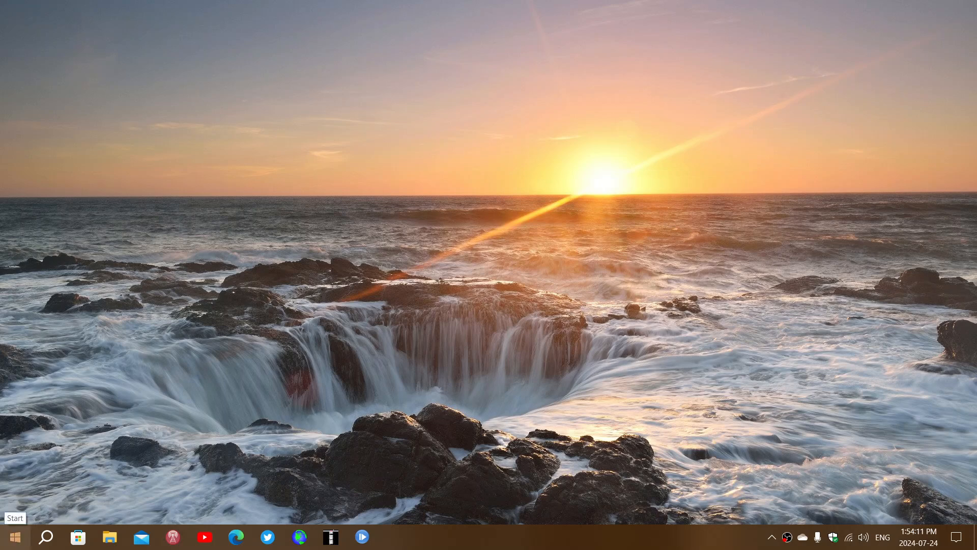
# Launch Windows Settings from the Start menu's left rail.
pyautogui.click(15, 537)
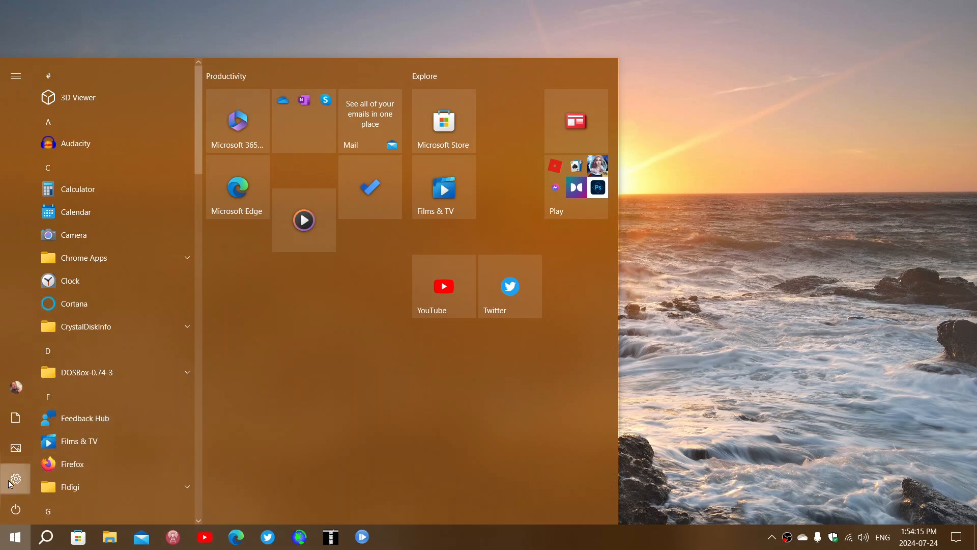
pyautogui.click(16, 478)
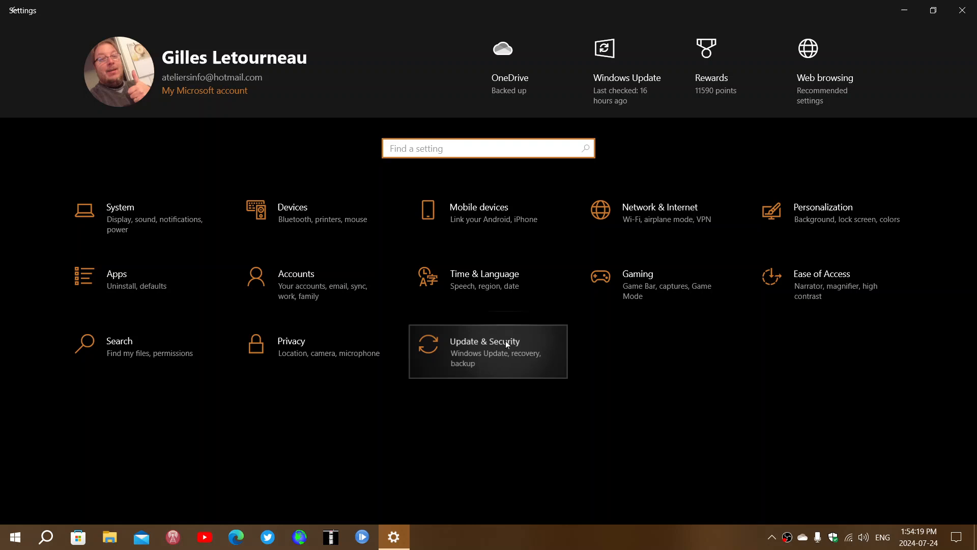
# Go to the Update & Security section showing the Windows Update page.
pyautogui.click(488, 352)
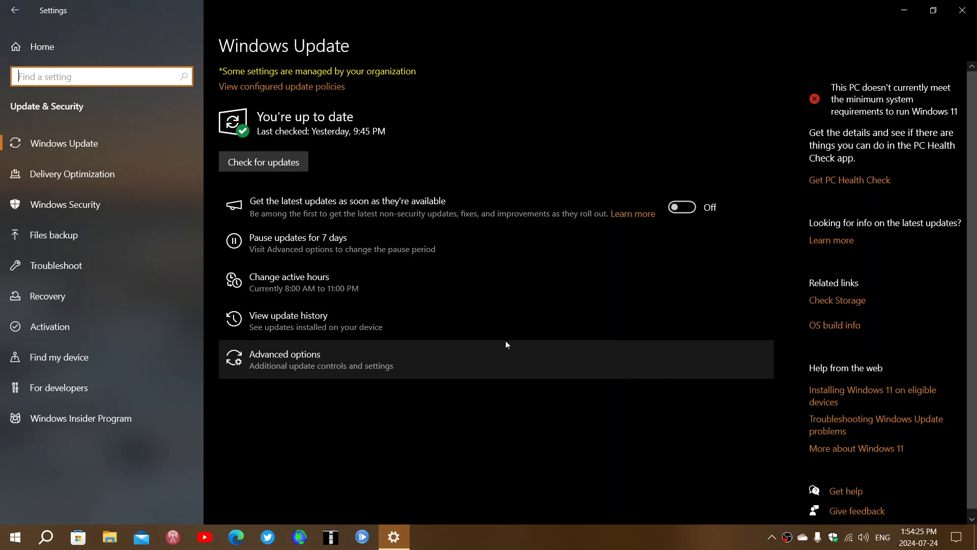
pyautogui.moveTo(411, 312)
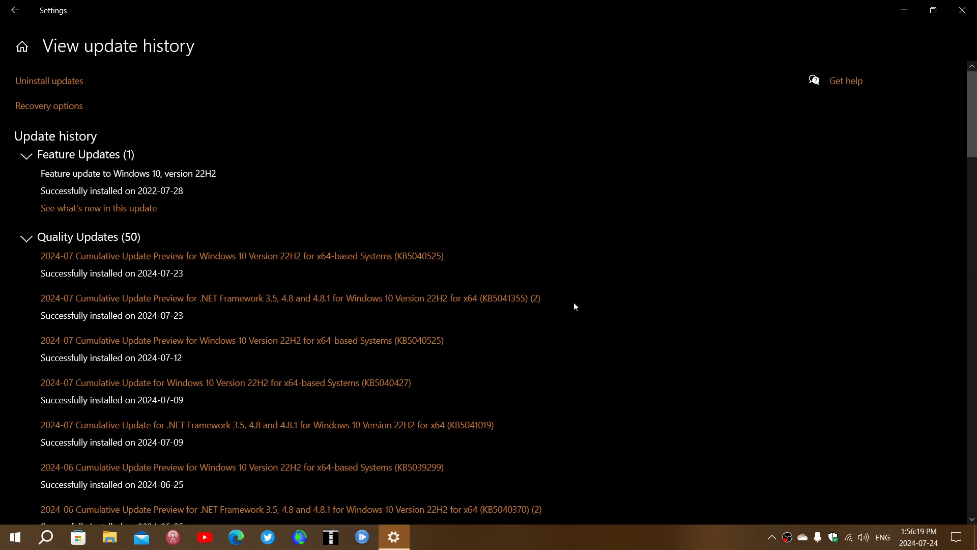
pyautogui.moveTo(879, 5)
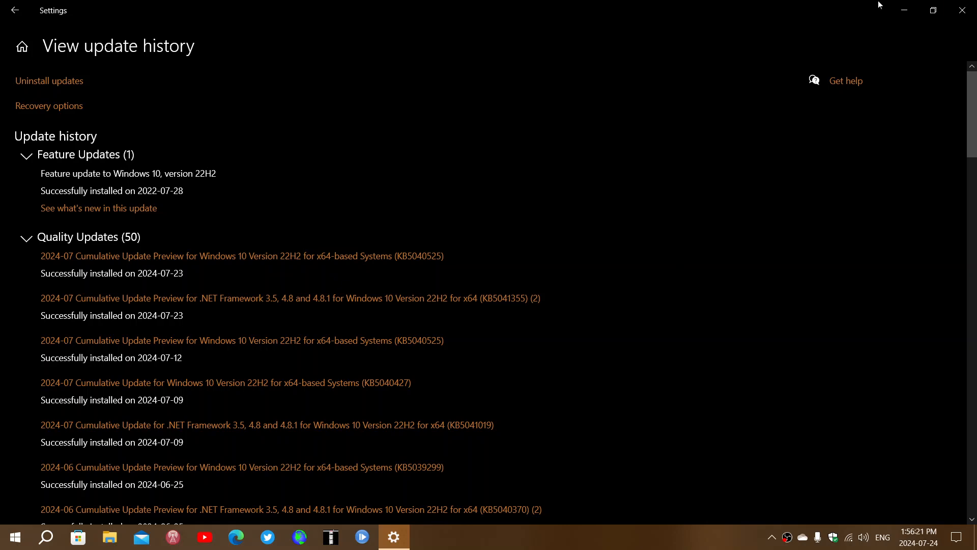